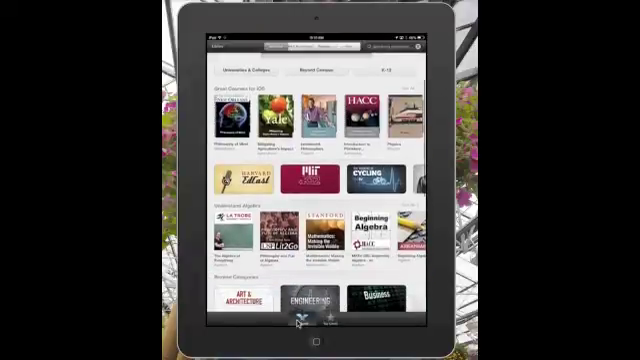
Reach the Enroll prompt at the bottom of the catalog with the enrollment code field active
{"action": "scroll", "scroll_direction": "down", "scroll_amount": 3}
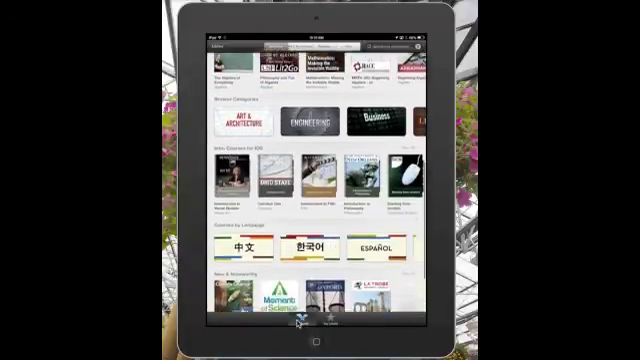
{"action": "scroll", "scroll_direction": "down", "scroll_amount": 3}
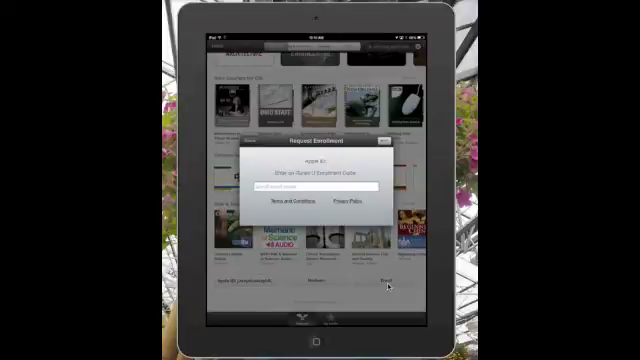
{"action": "left_click", "coordinate": [312, 186]}
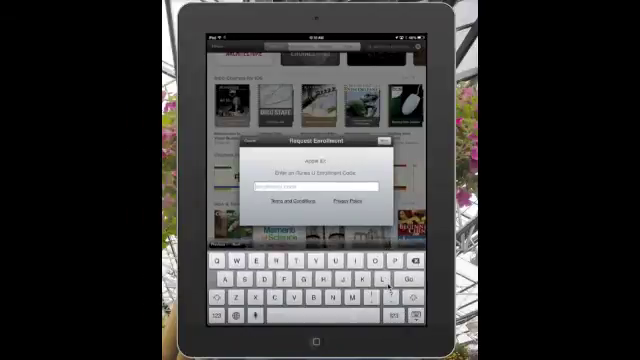